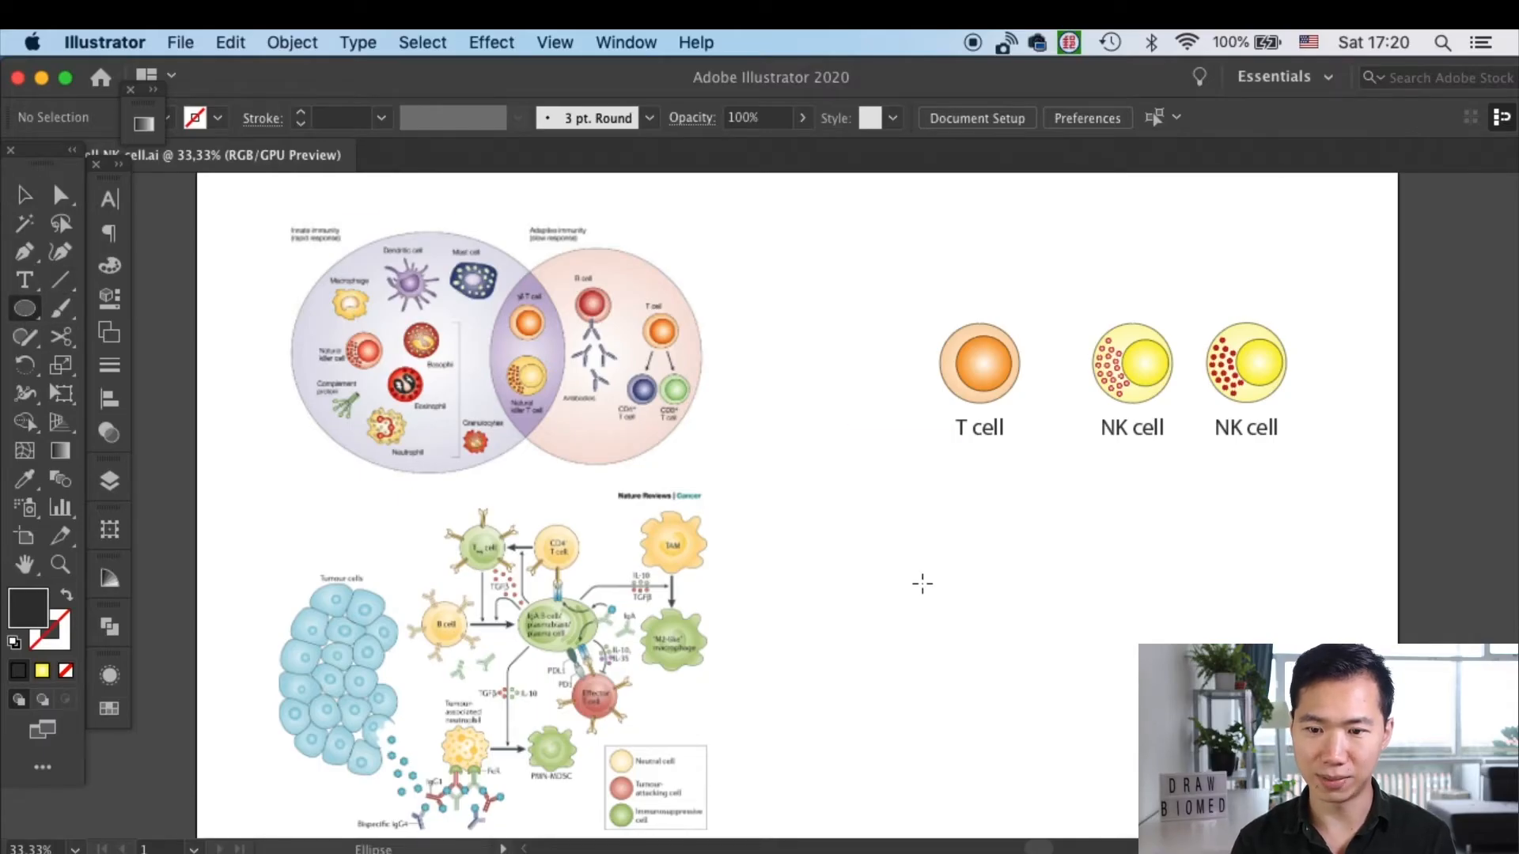
- Draw a small circle with the Ellipse tool below the T cell
left_click_drag(981, 363, 948, 618)
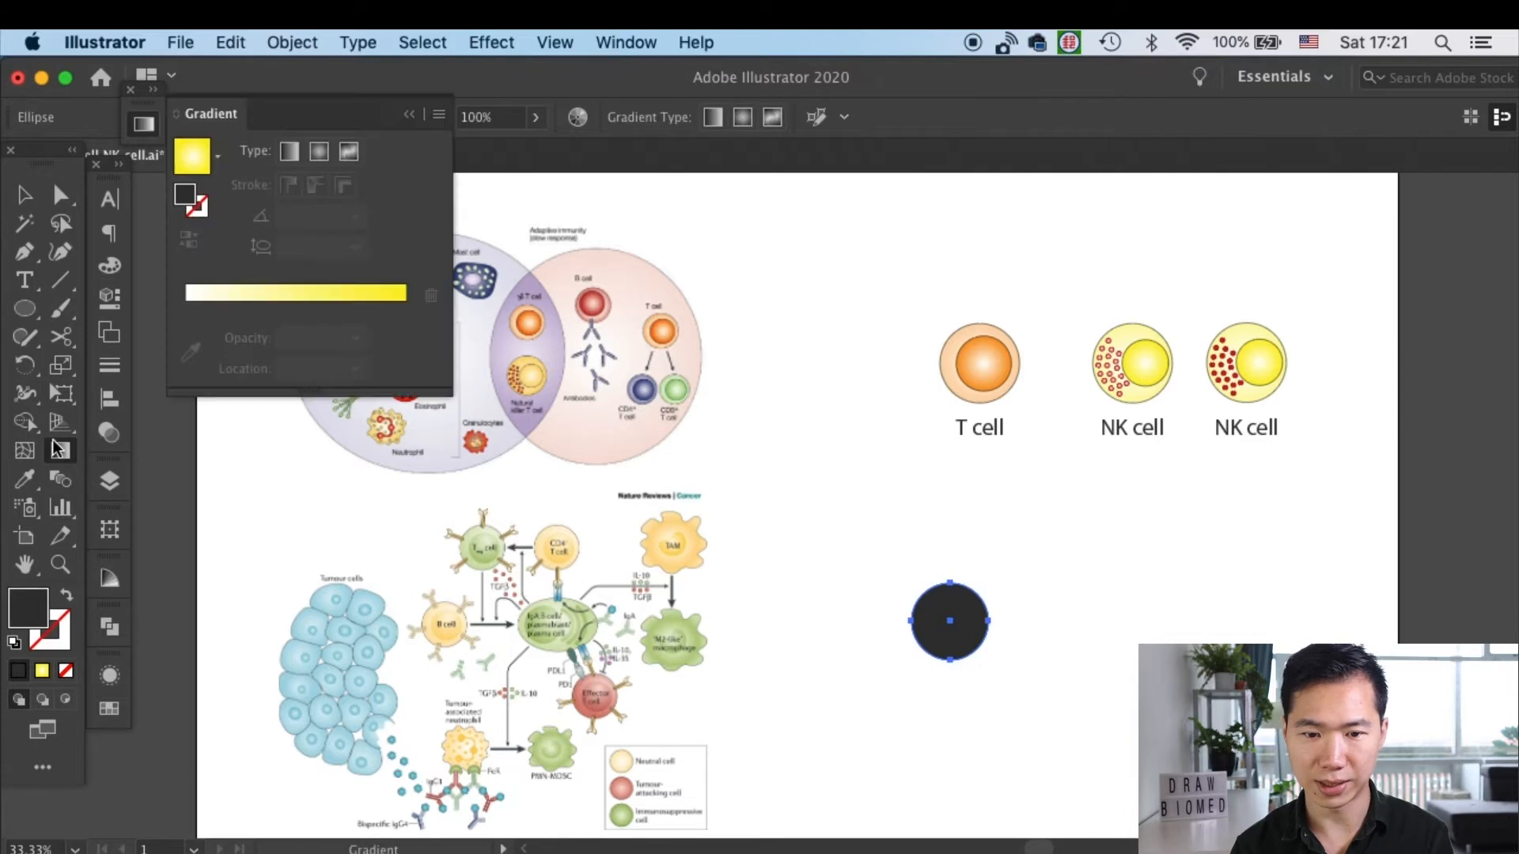
- Give the circle a white-to-green radial gradient and draw a smaller green circle beside it
left_click(319, 151)
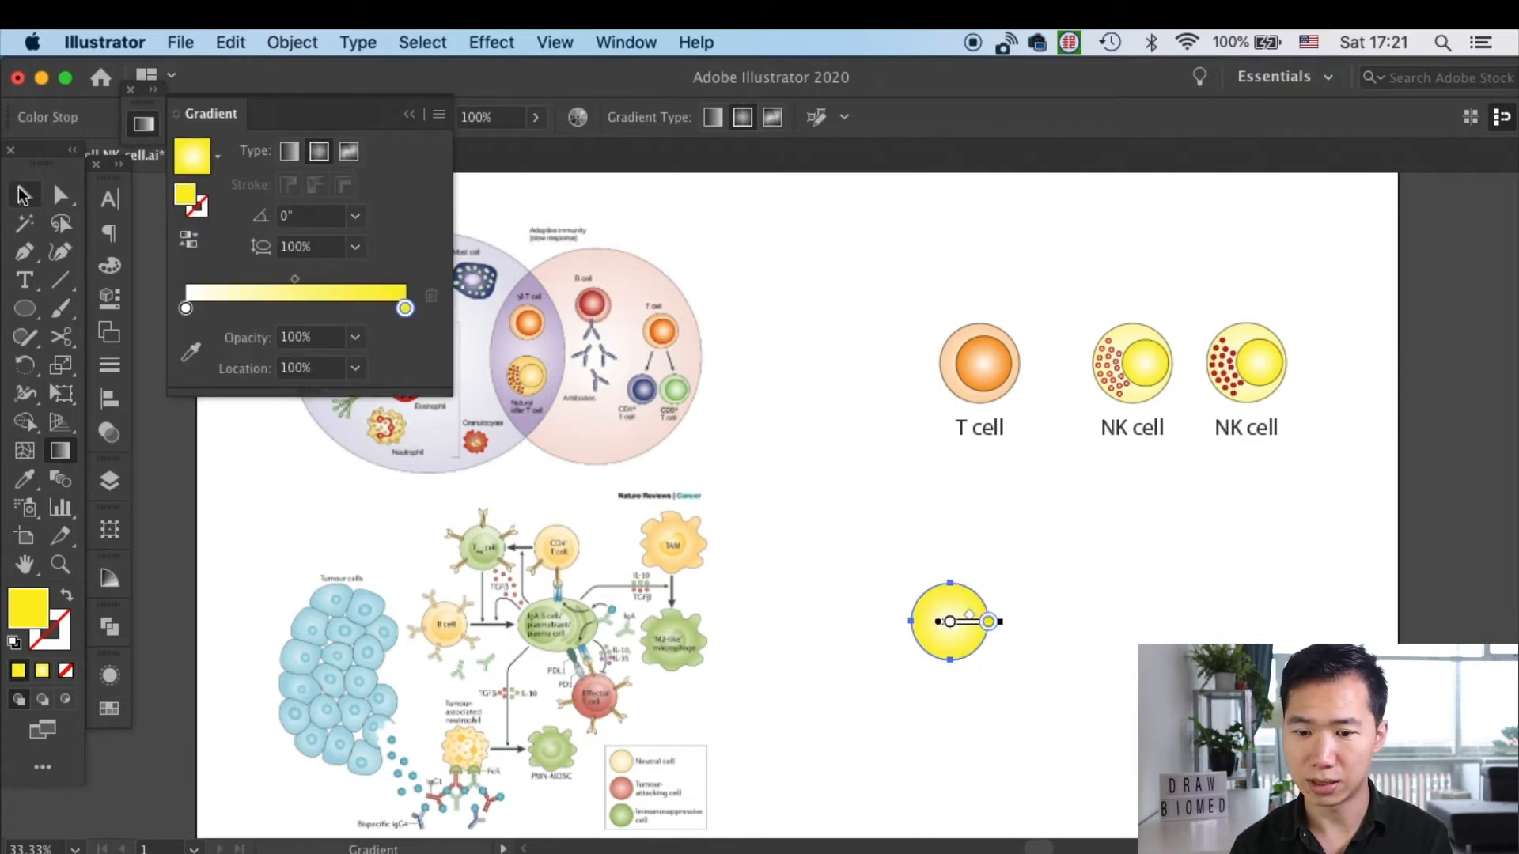
left_click_drag(949, 621, 954, 625)
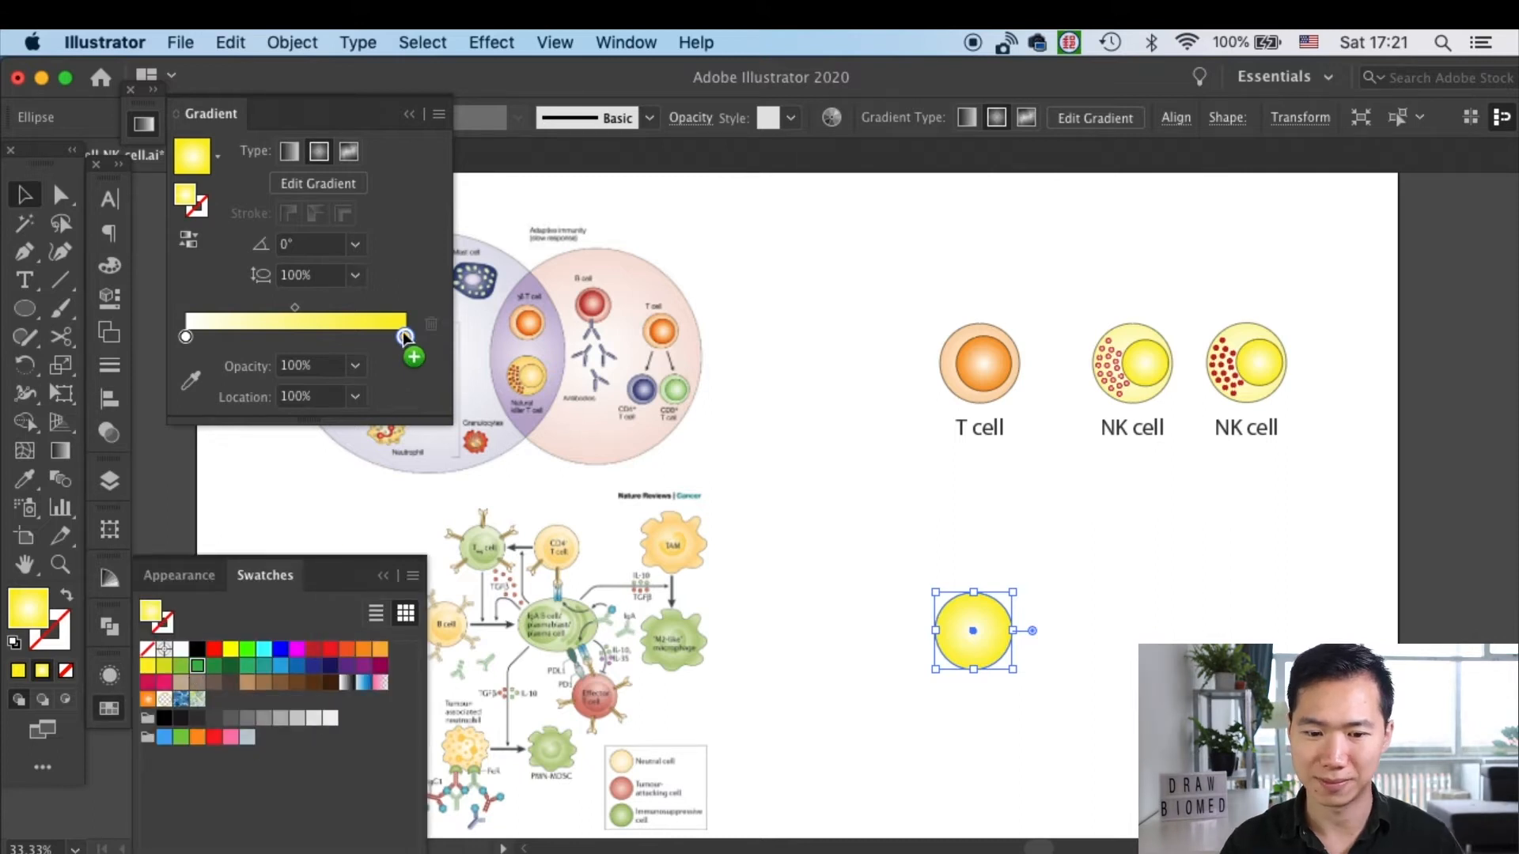
left_click(197, 668)
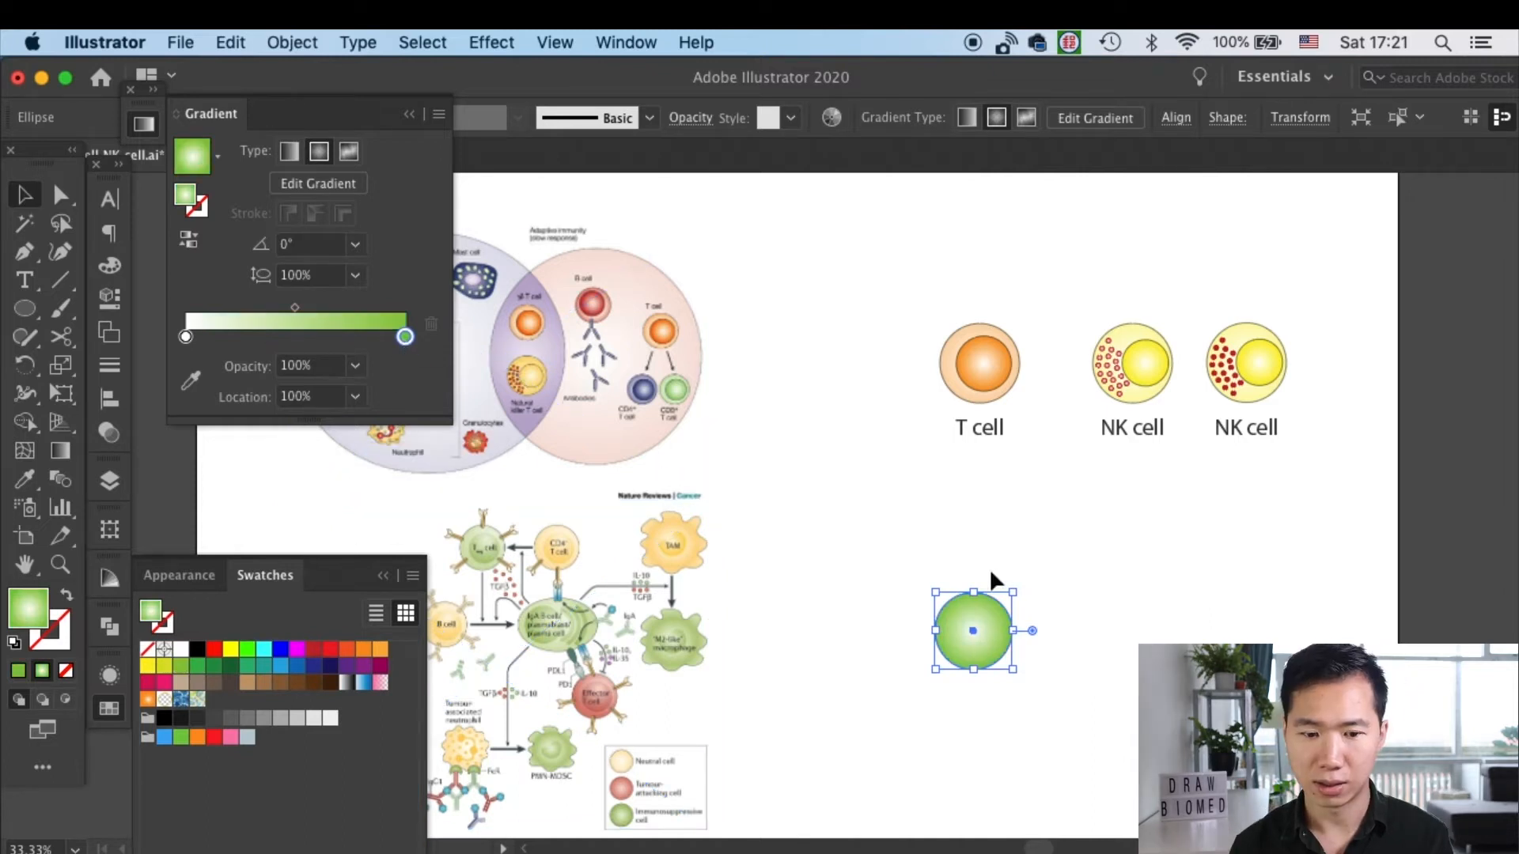
left_click_drag(971, 631, 1058, 626)
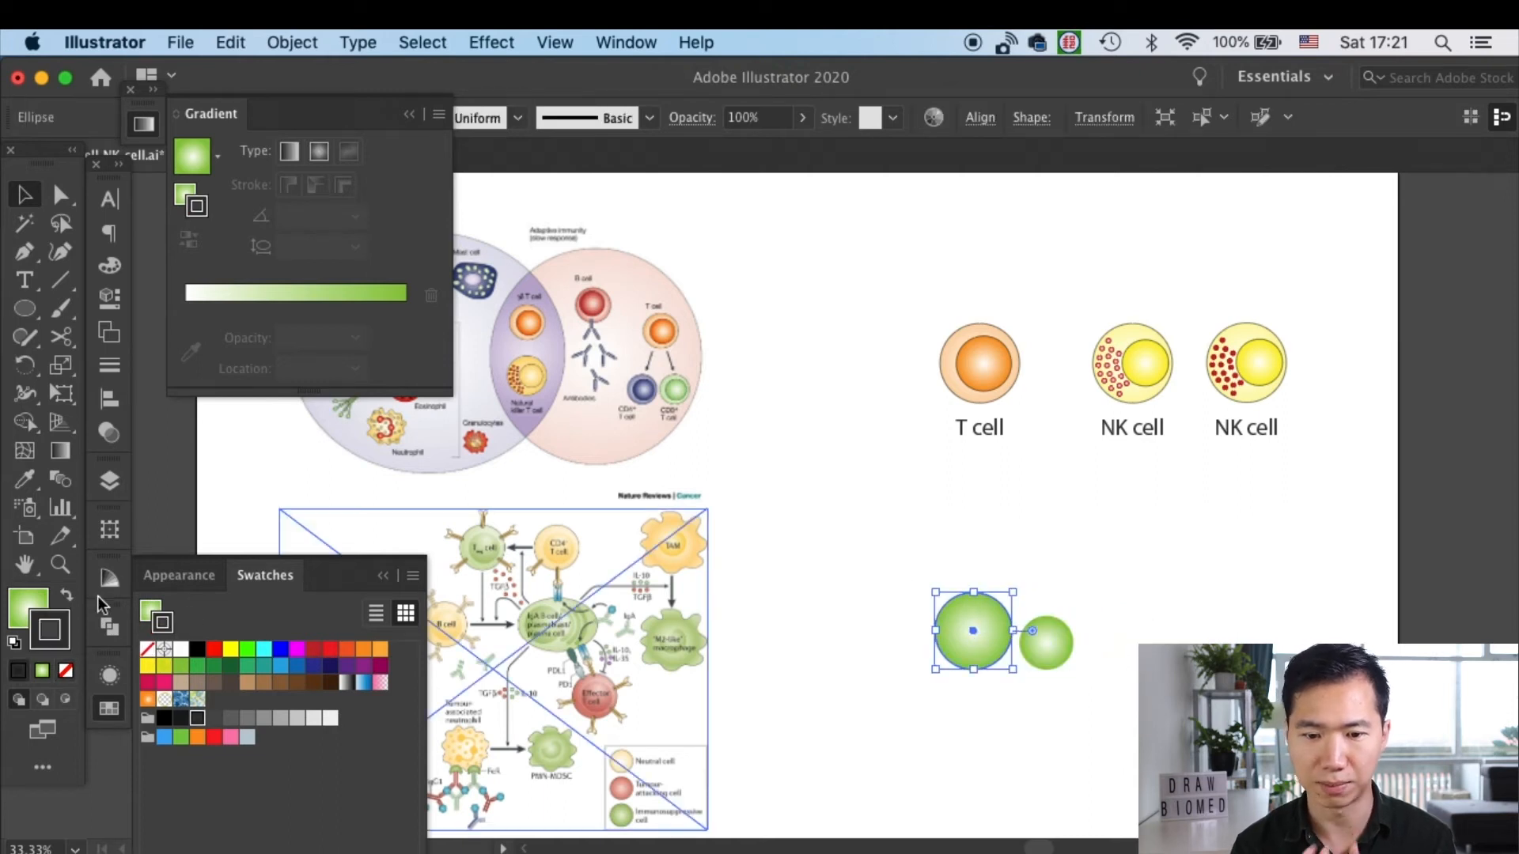
- Drag the small green circle into the centre of the large gradient circle
left_click(109, 578)
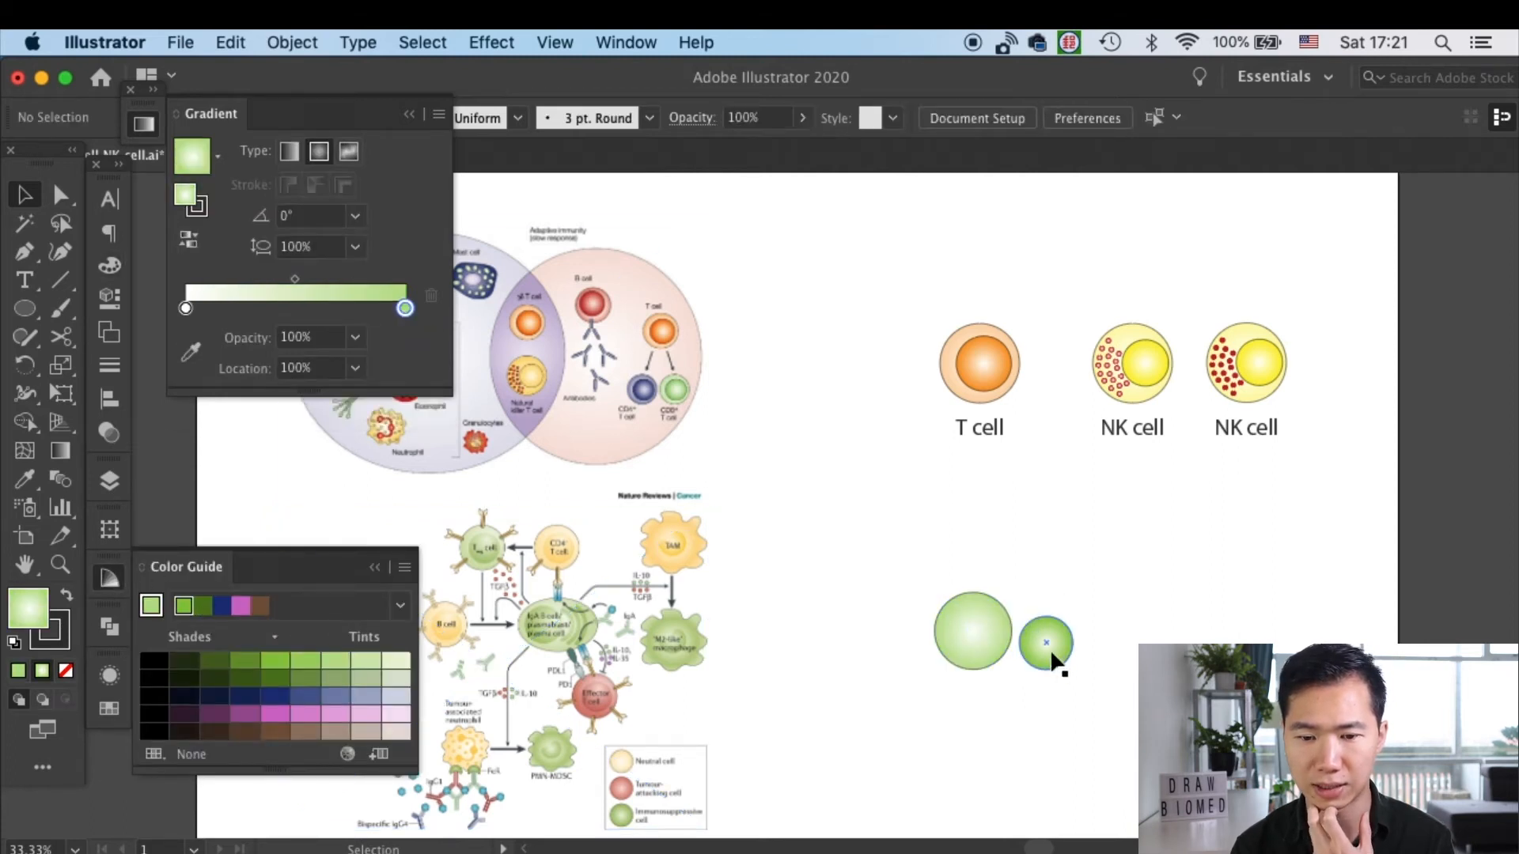
left_click_drag(1046, 644, 979, 630)
type("B cell")
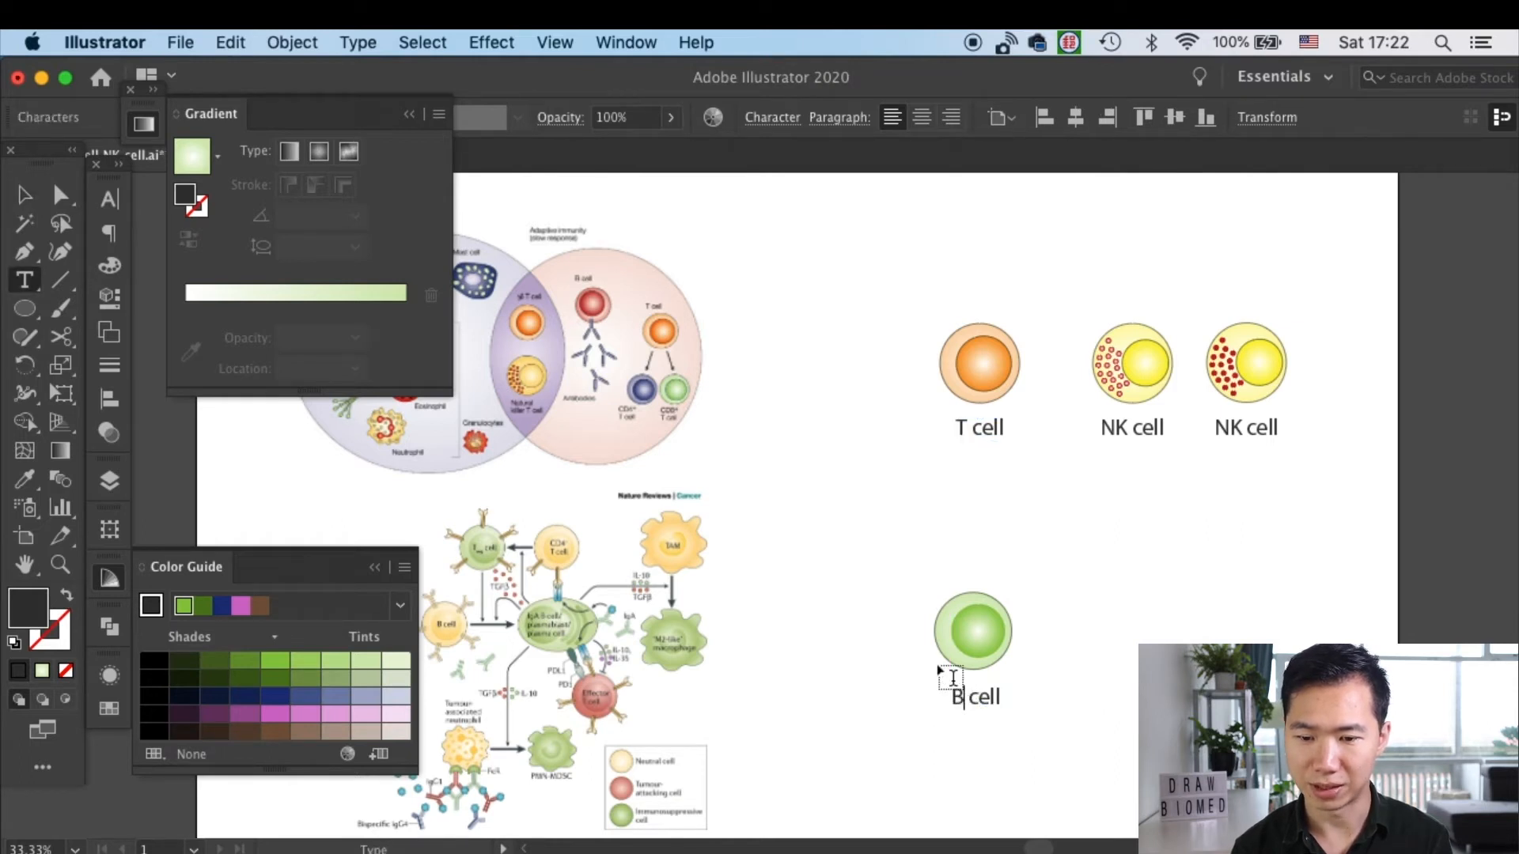
- Finish the 'B cell' label under the circle and return to the Selection tool
left_click(24, 195)
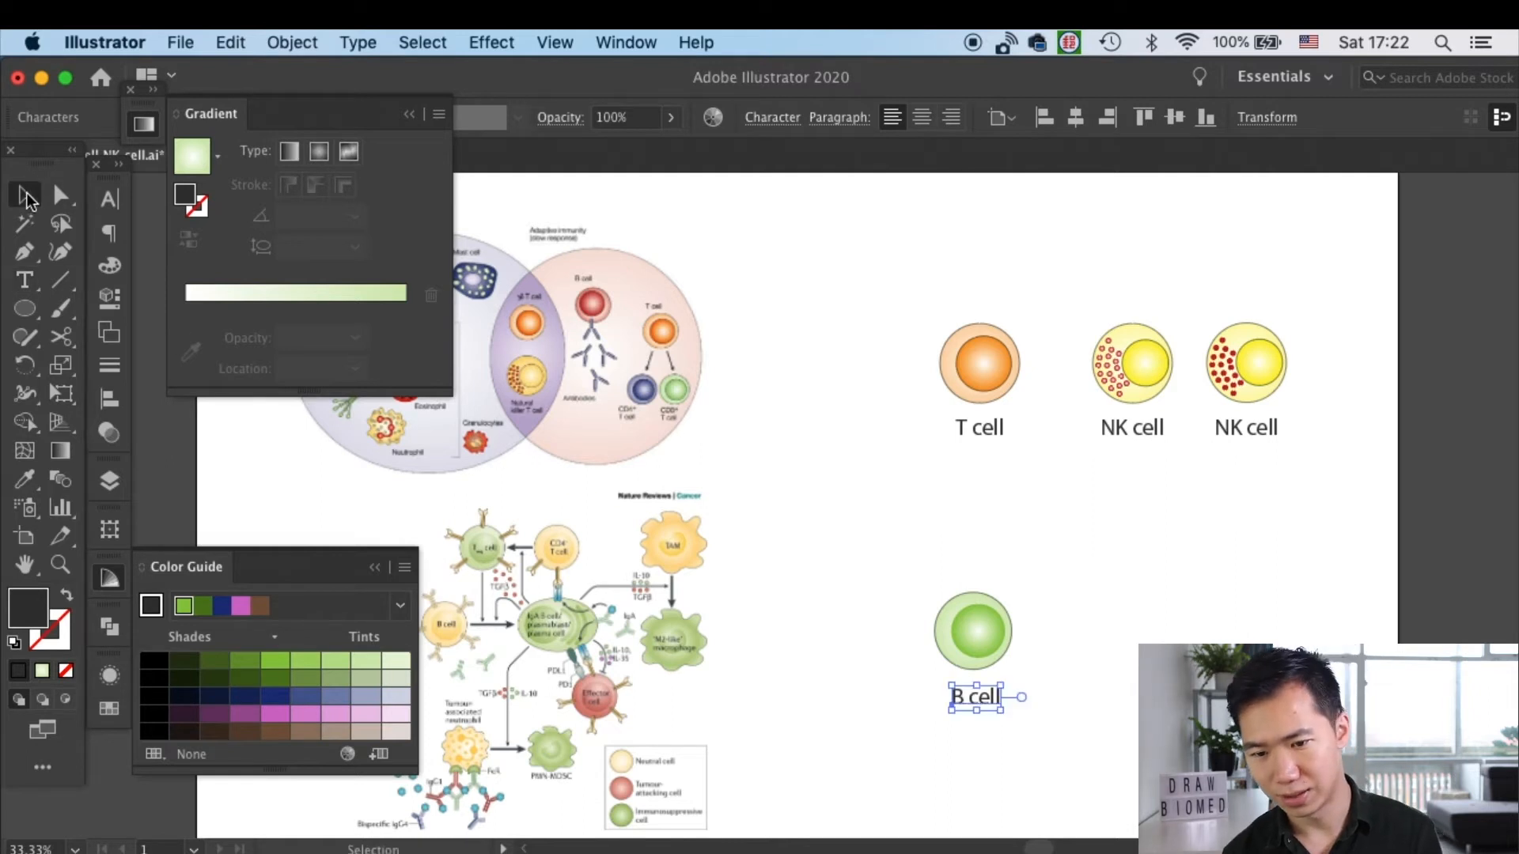
left_click(733, 642)
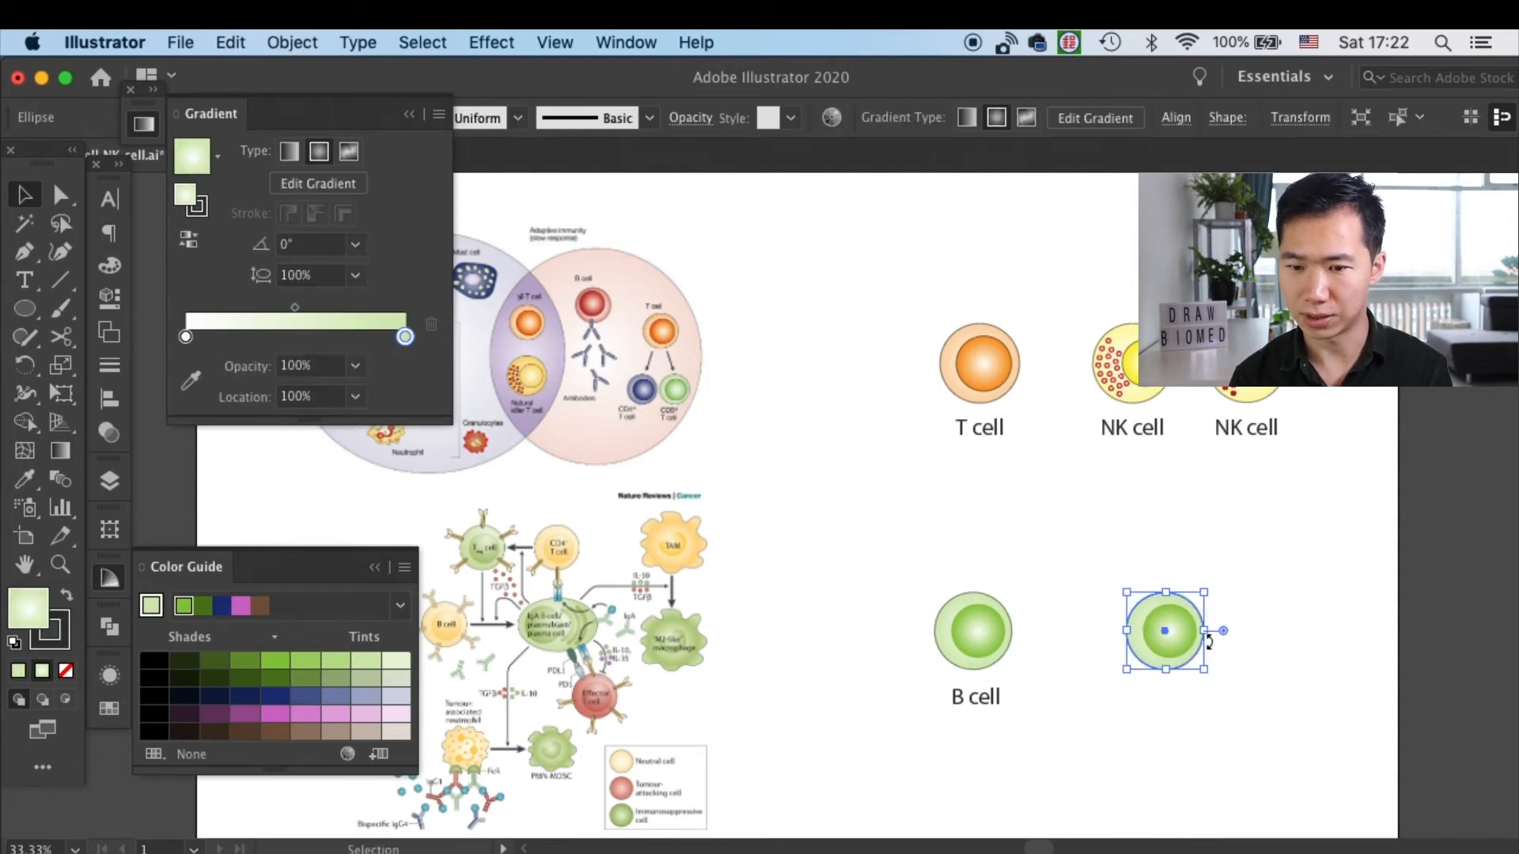
- Stretch the copied cell's outer ellipse sideways into an elongated oval
left_click_drag(1219, 631, 1259, 639)
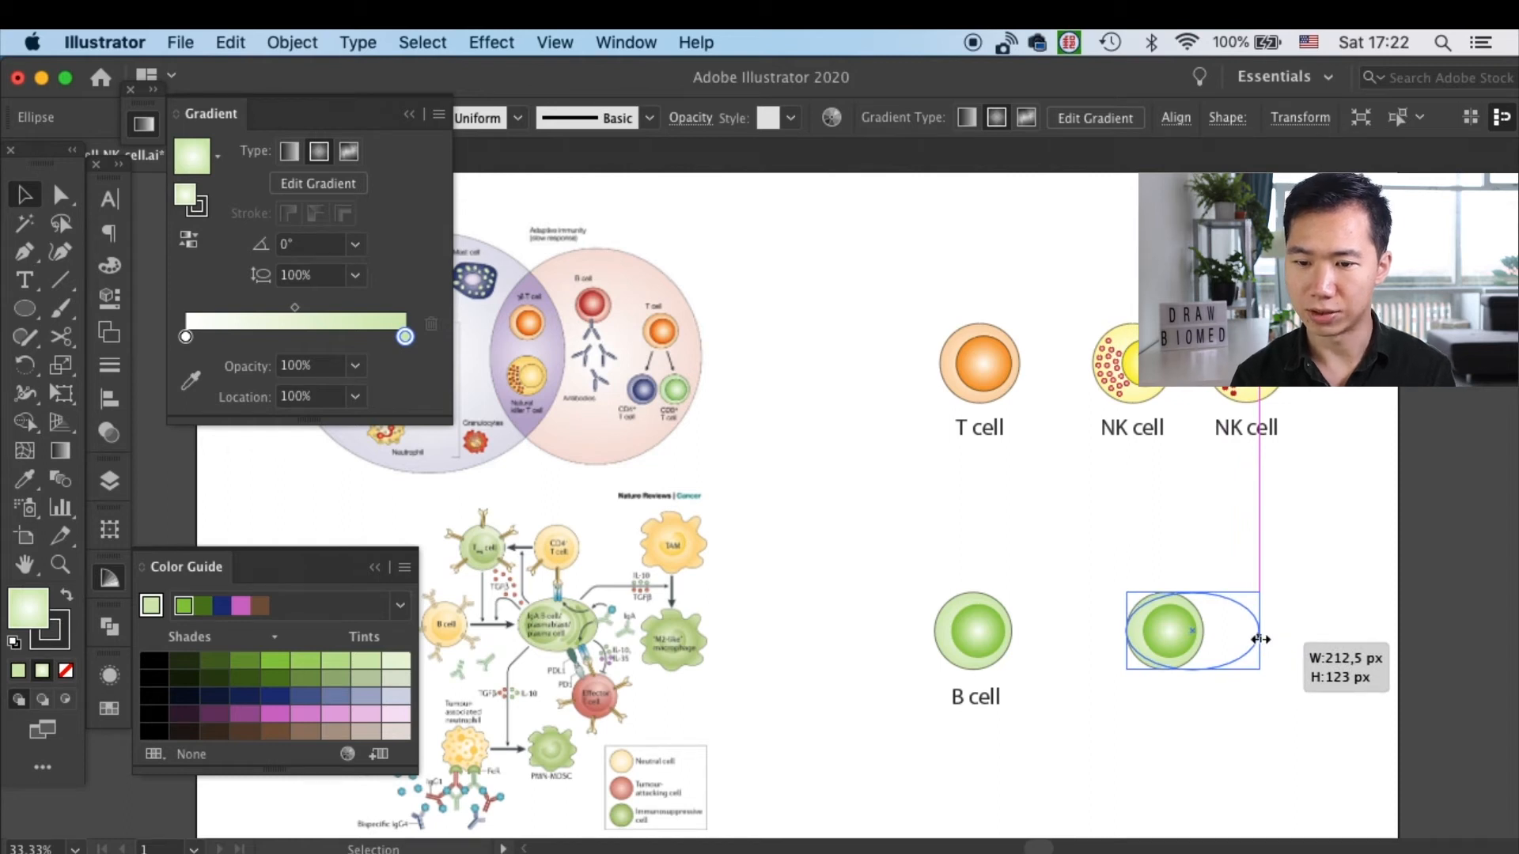
left_click_drag(1263, 640, 1244, 642)
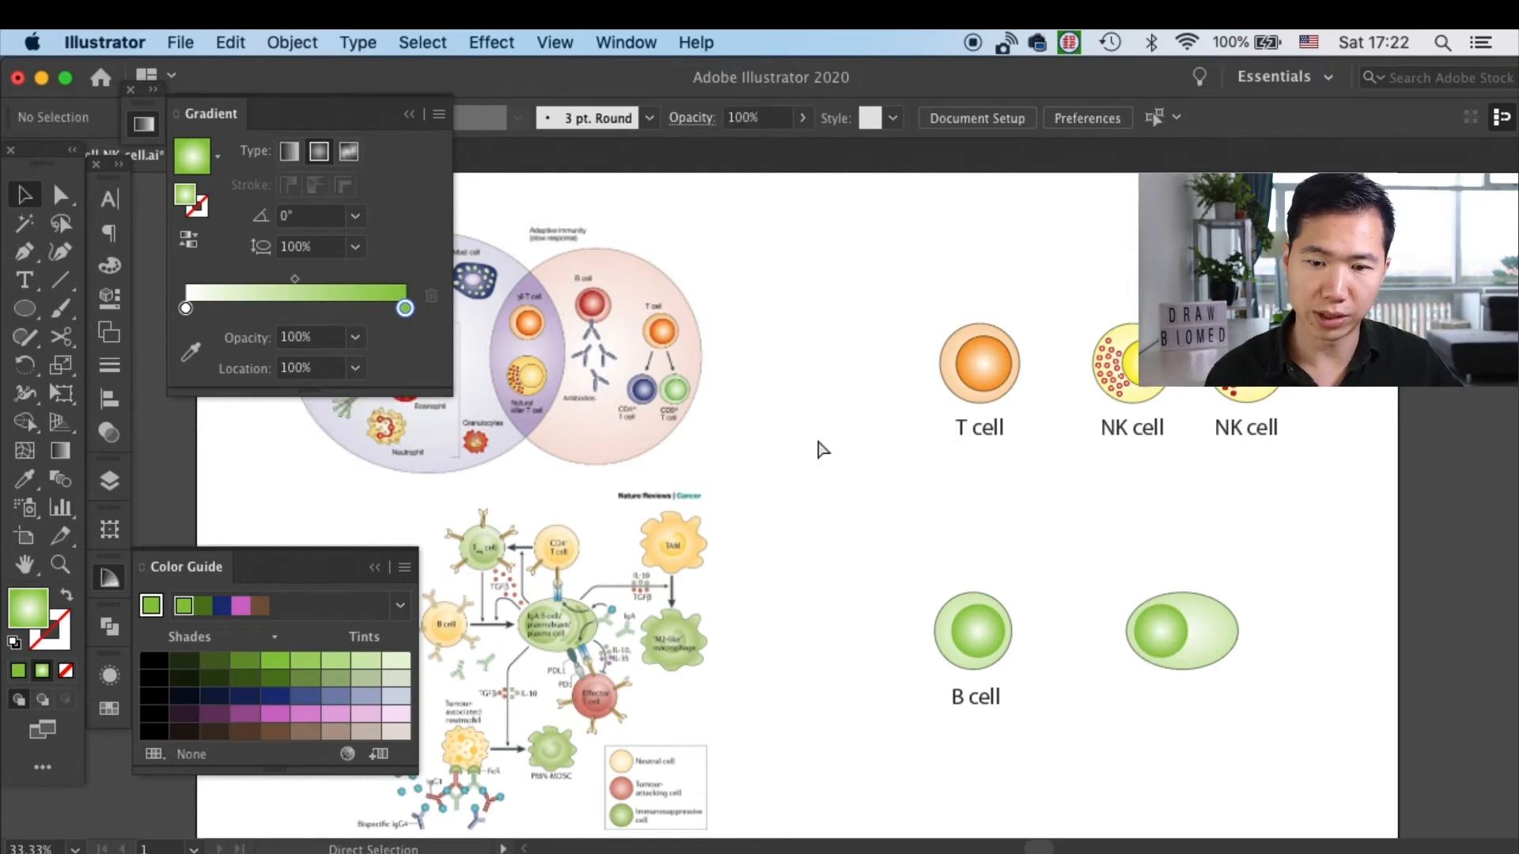
mouse_move(25, 280)
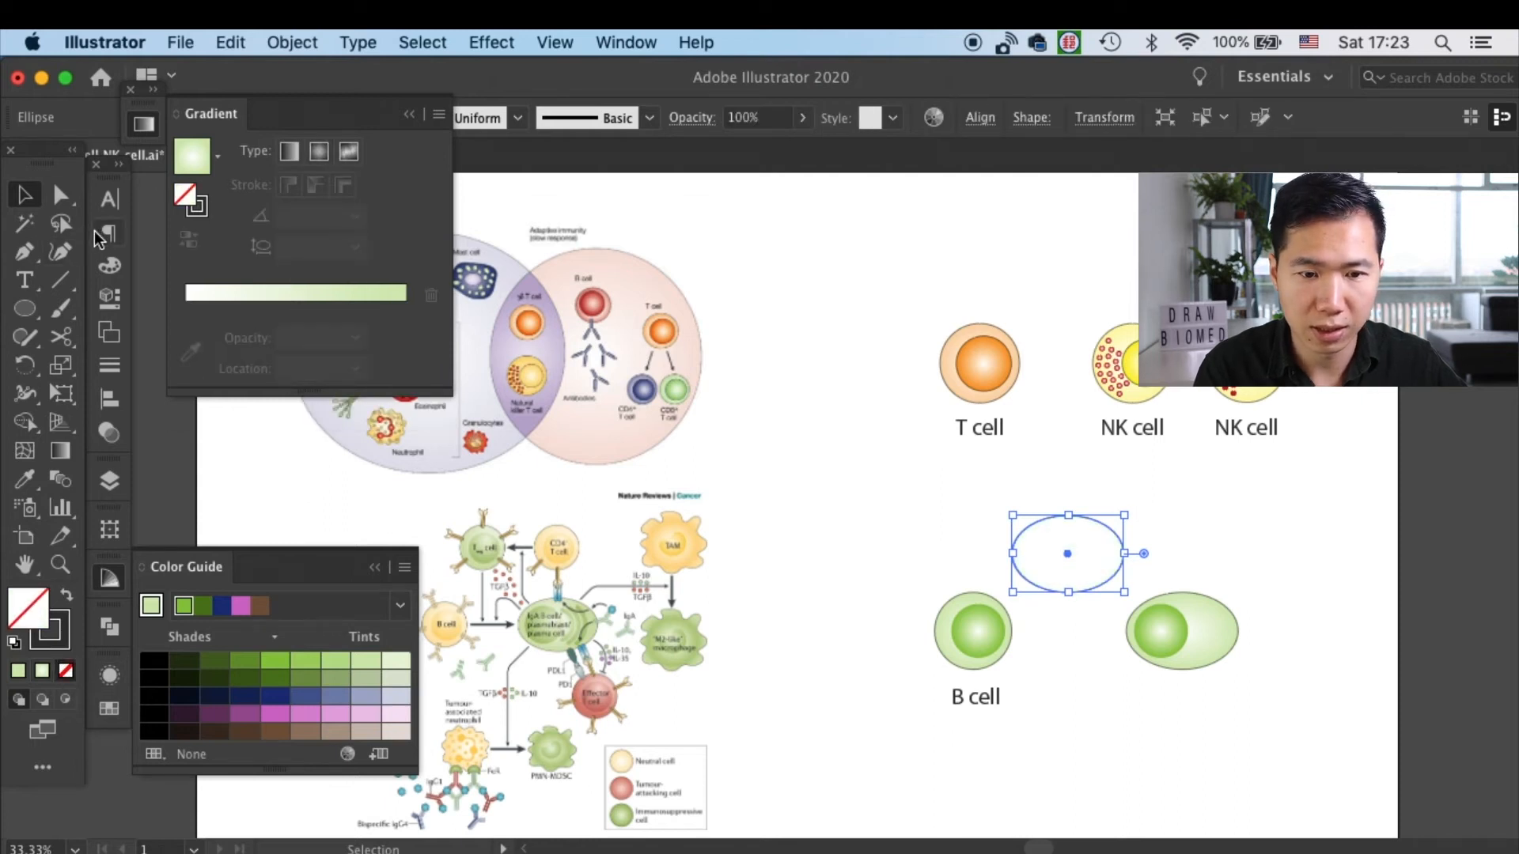
mouse_move(108, 266)
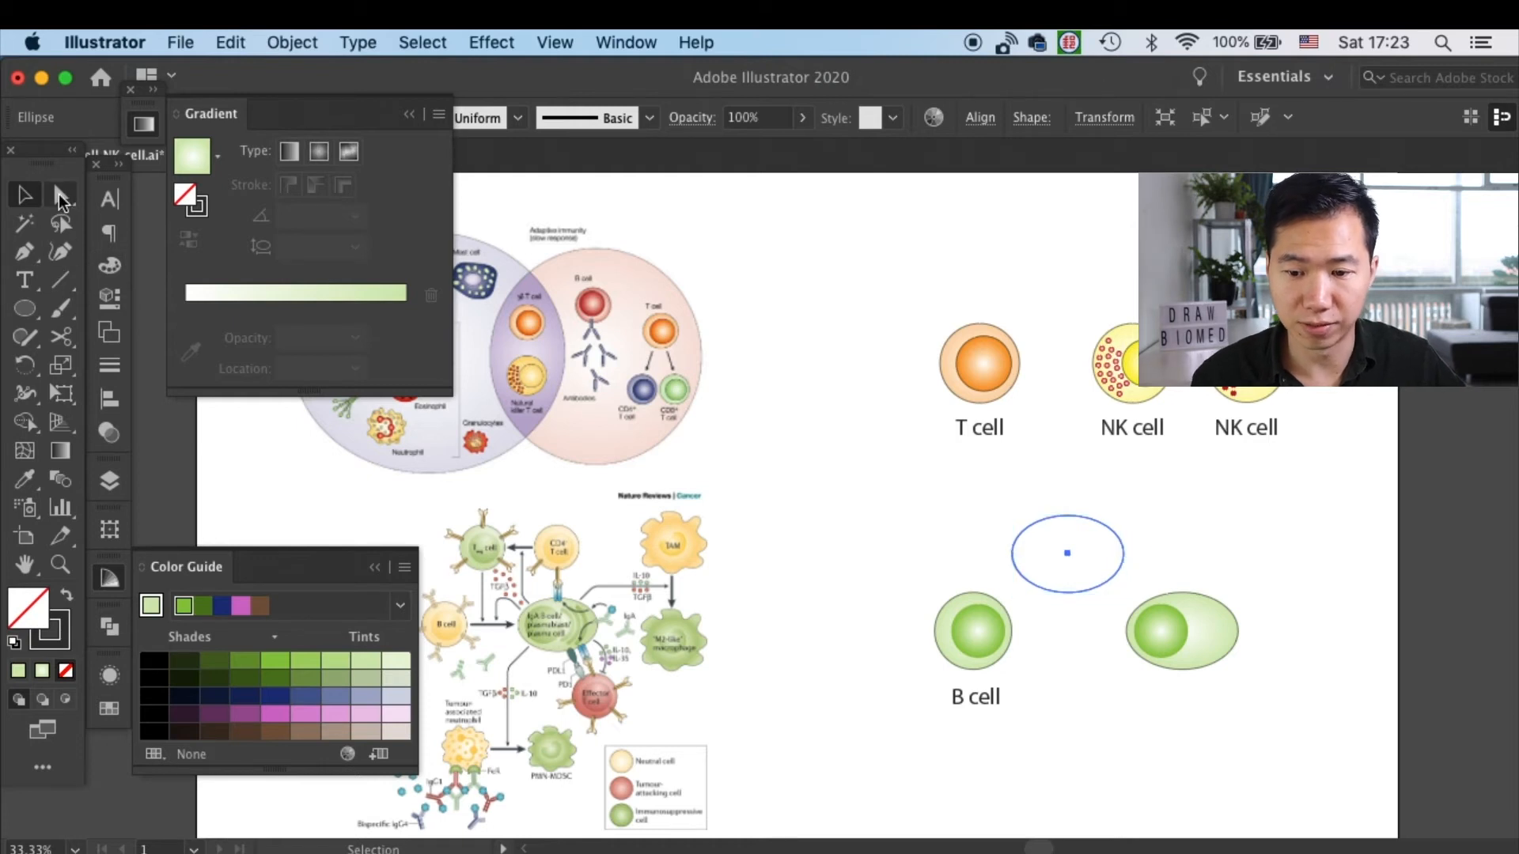
- Cut the unfilled oval into a curved arc and raise its stroke to 8 pt
left_click(60, 195)
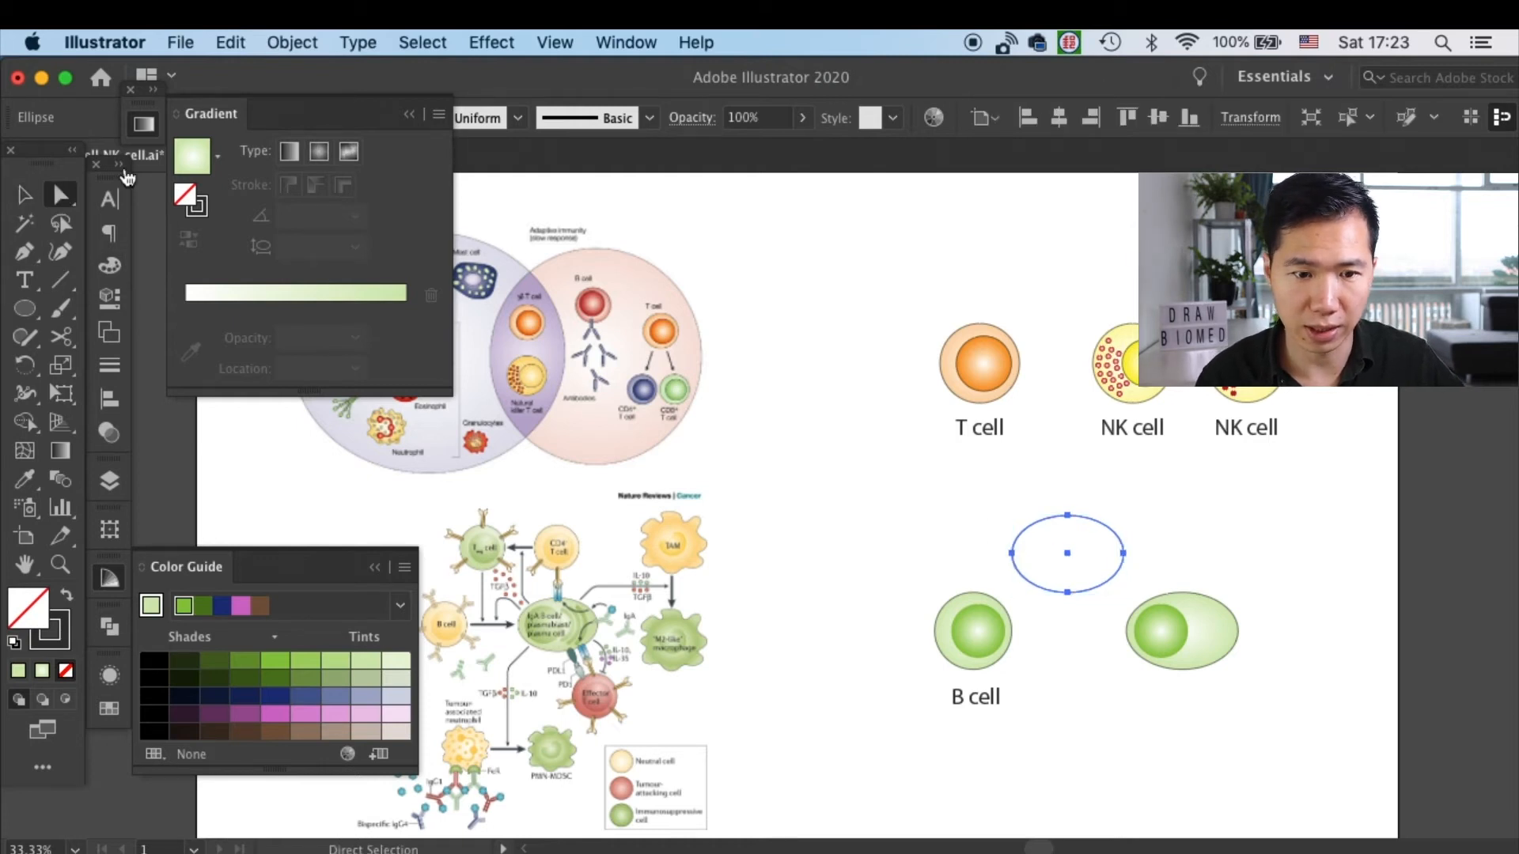
left_click(25, 195)
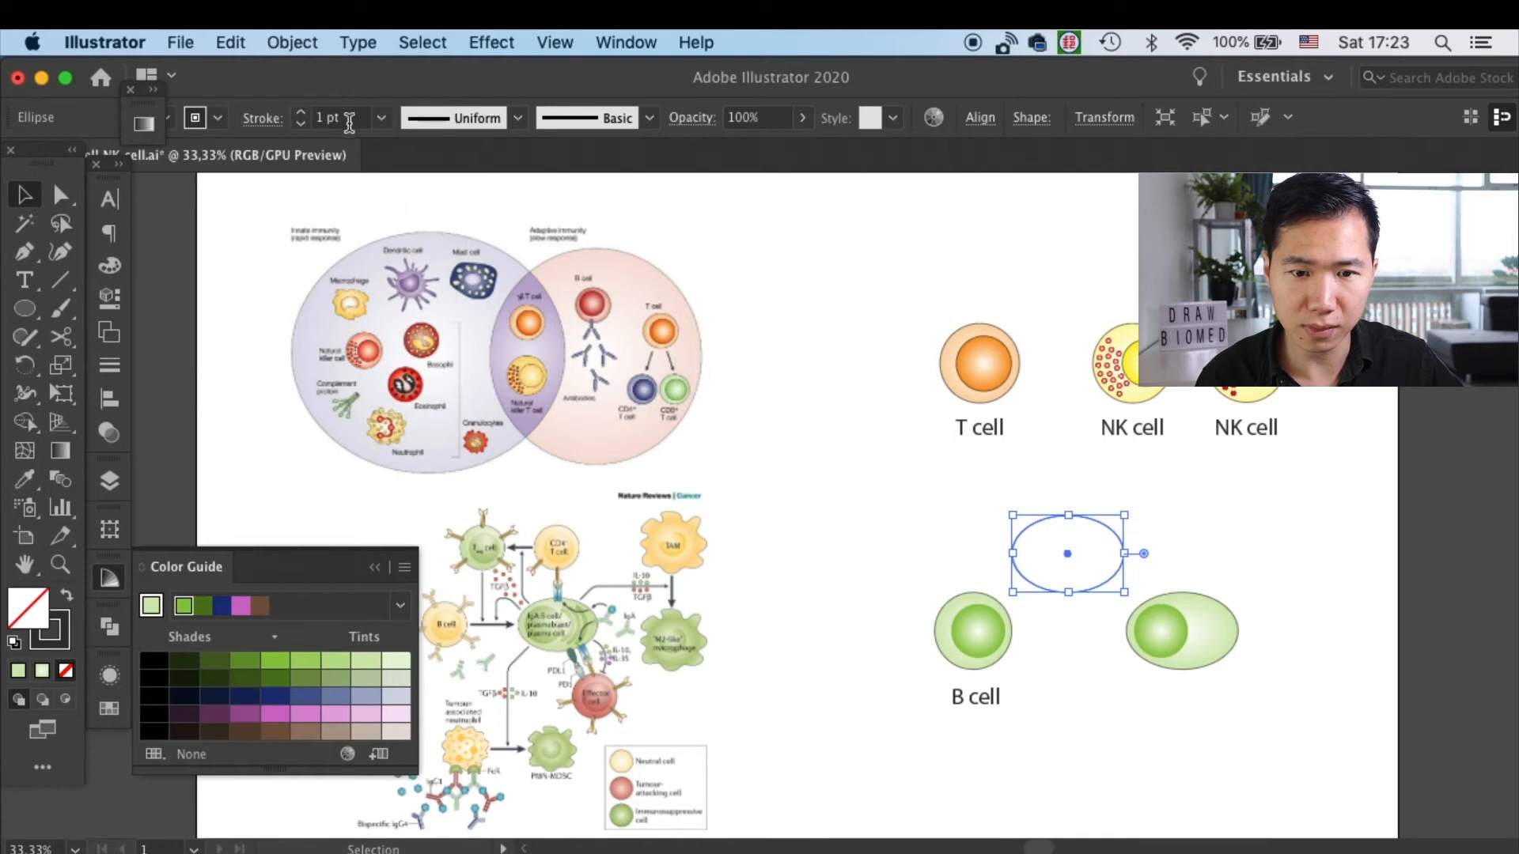
left_click(380, 118)
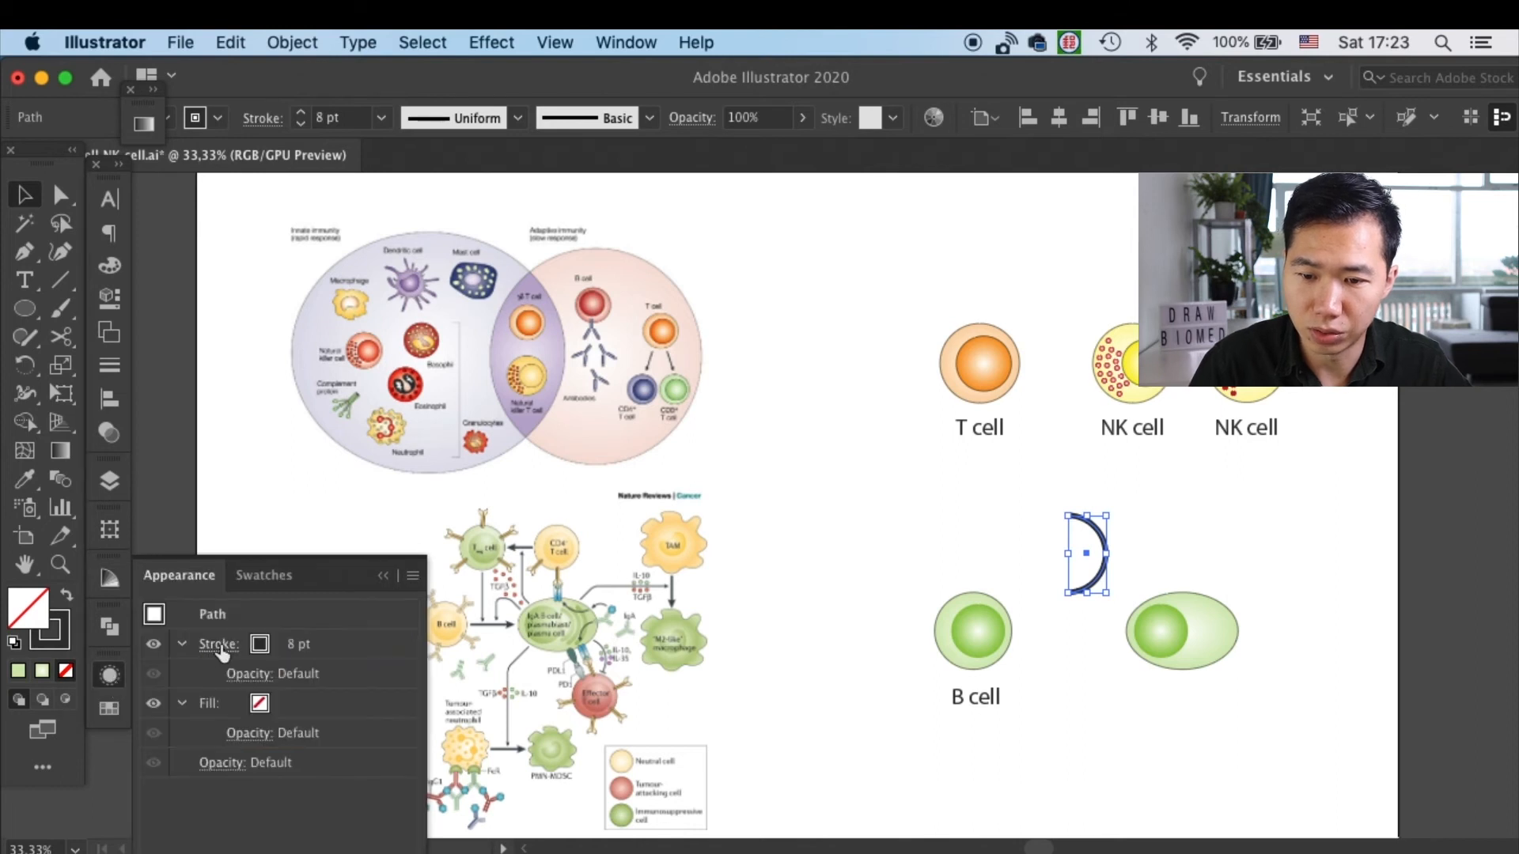
- Give the arc a green stroke and move it into the elongated plasma cell
left_click(219, 644)
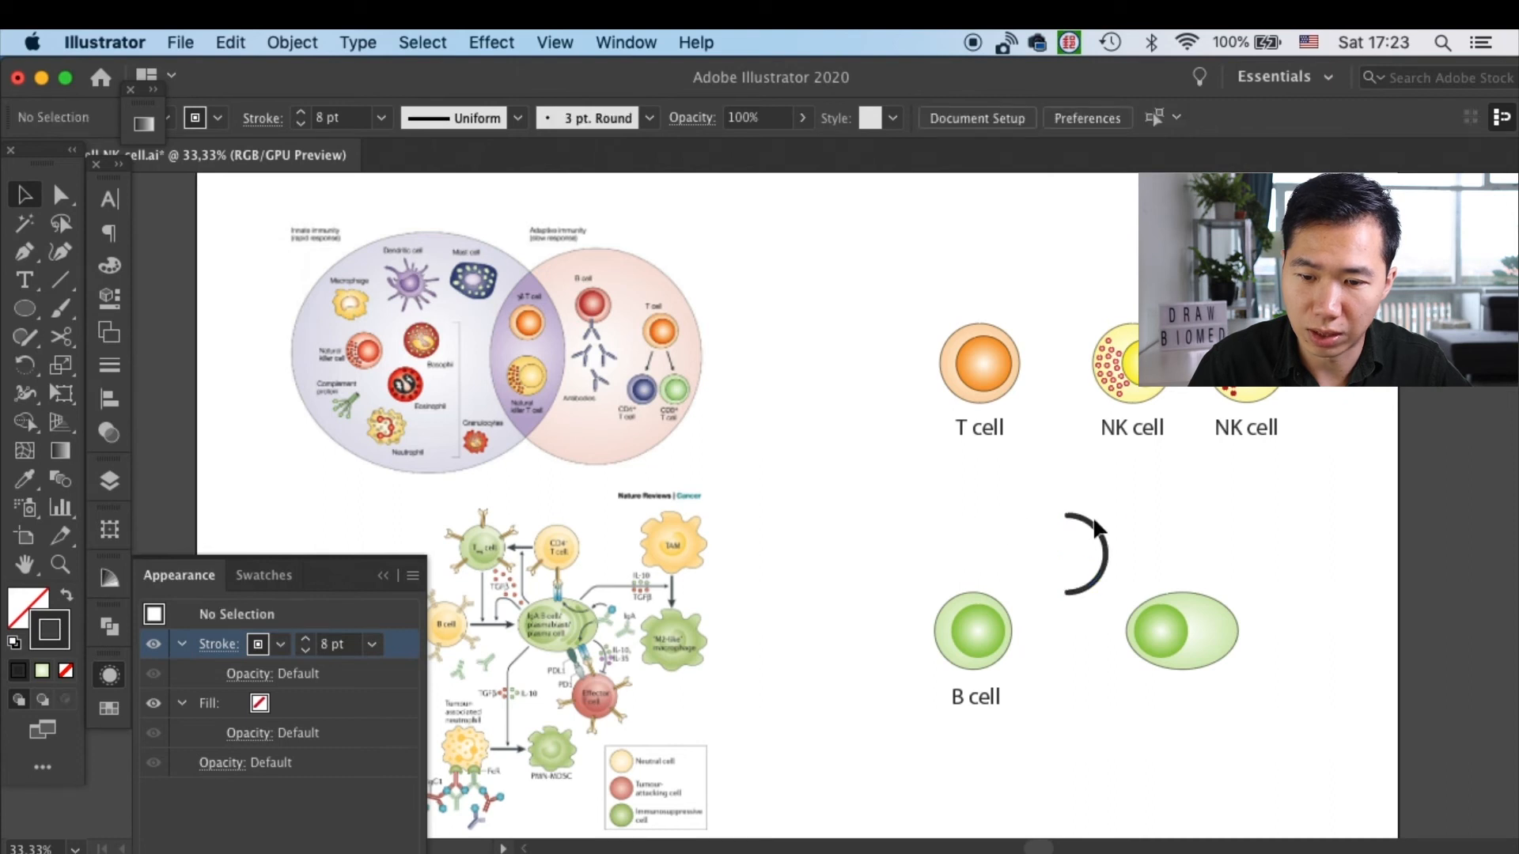
left_click(1090, 543)
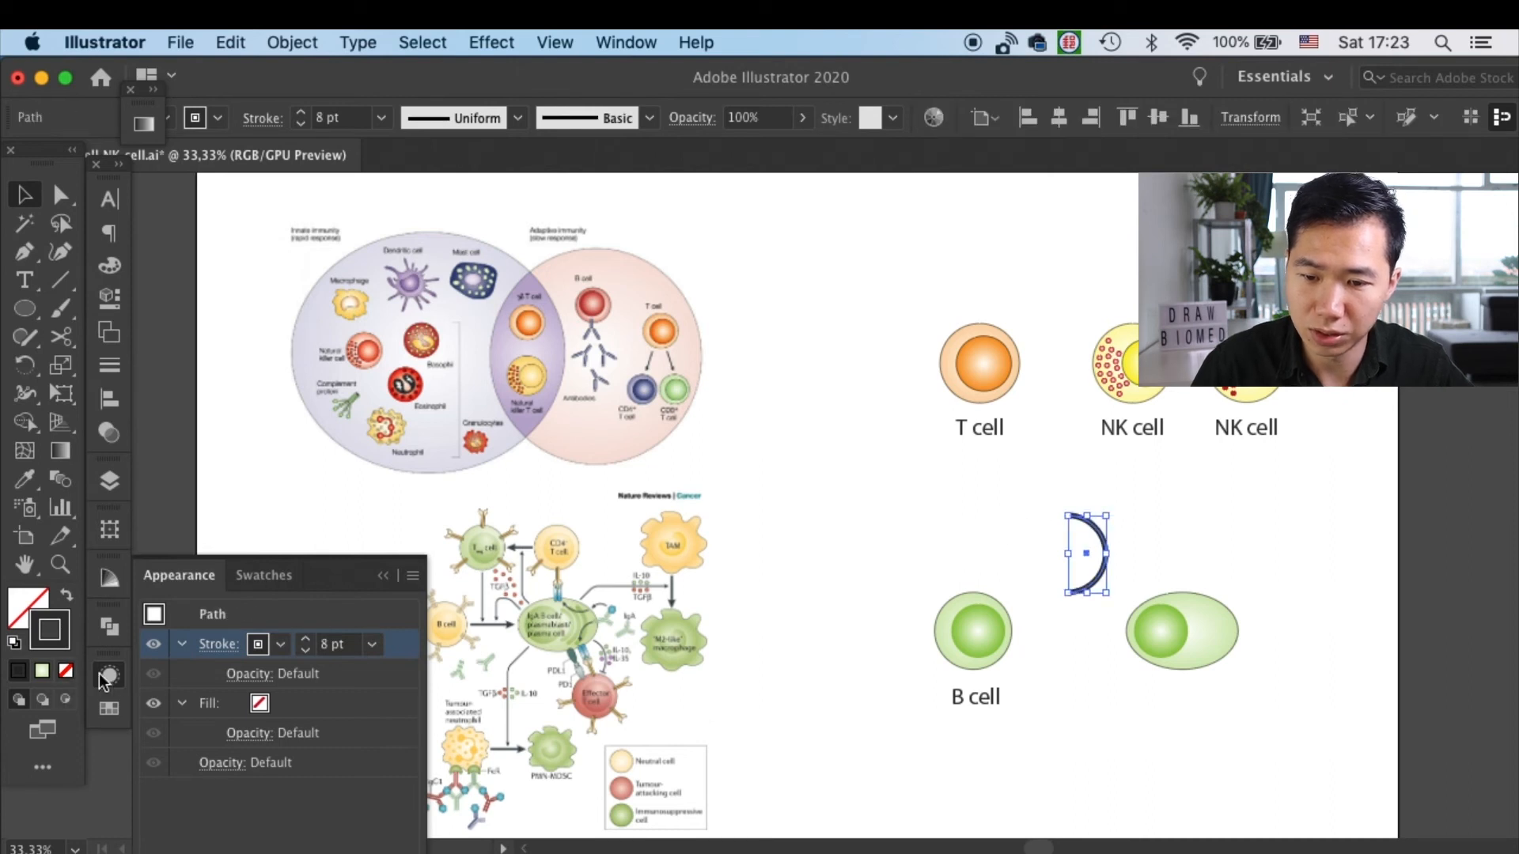
left_click(264, 575)
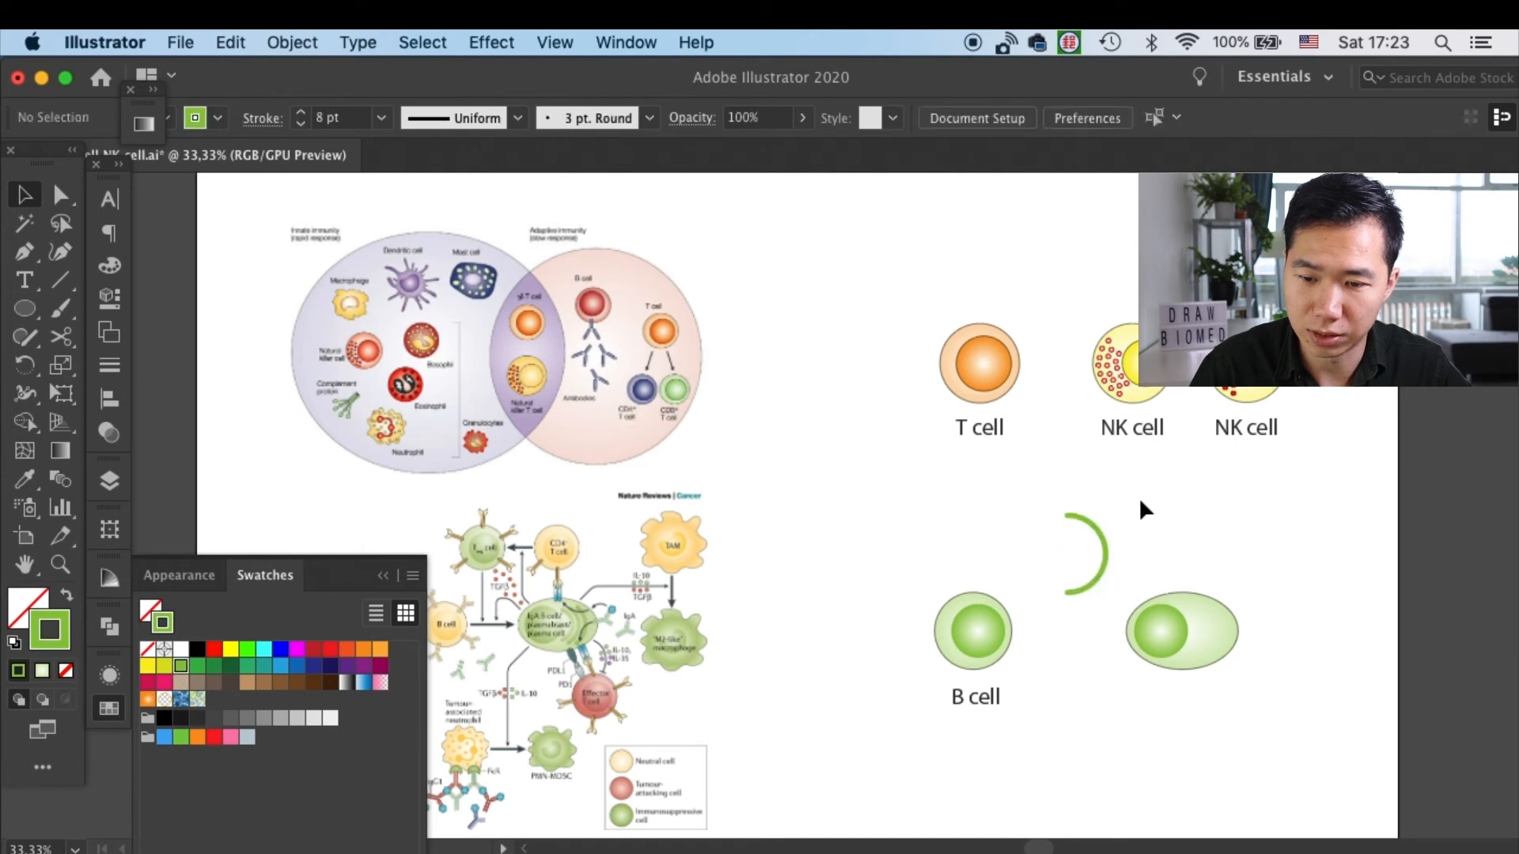
left_click(1085, 553)
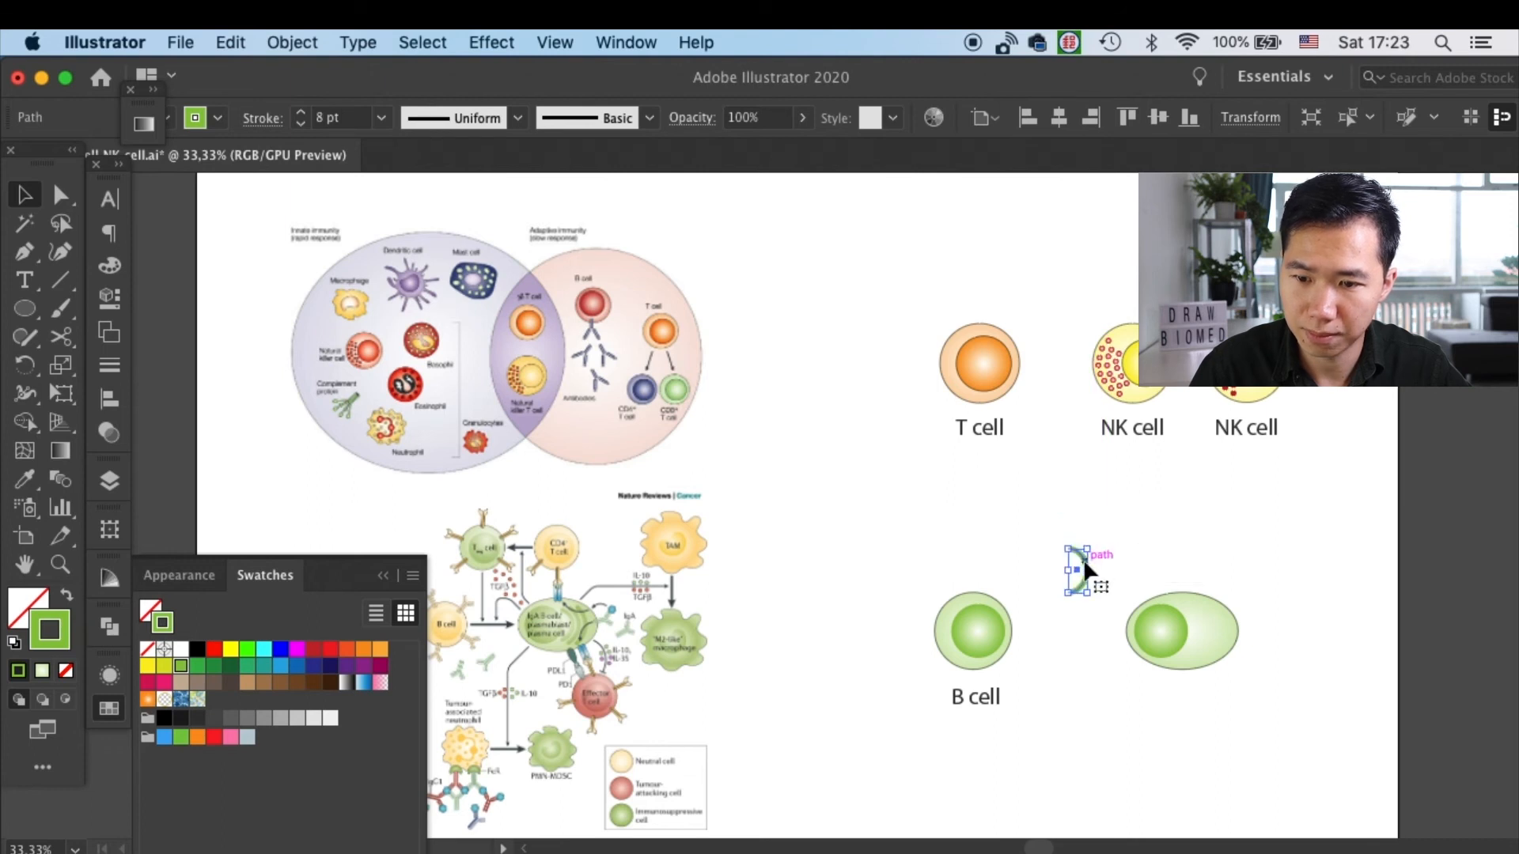
left_click_drag(1080, 569, 1191, 630)
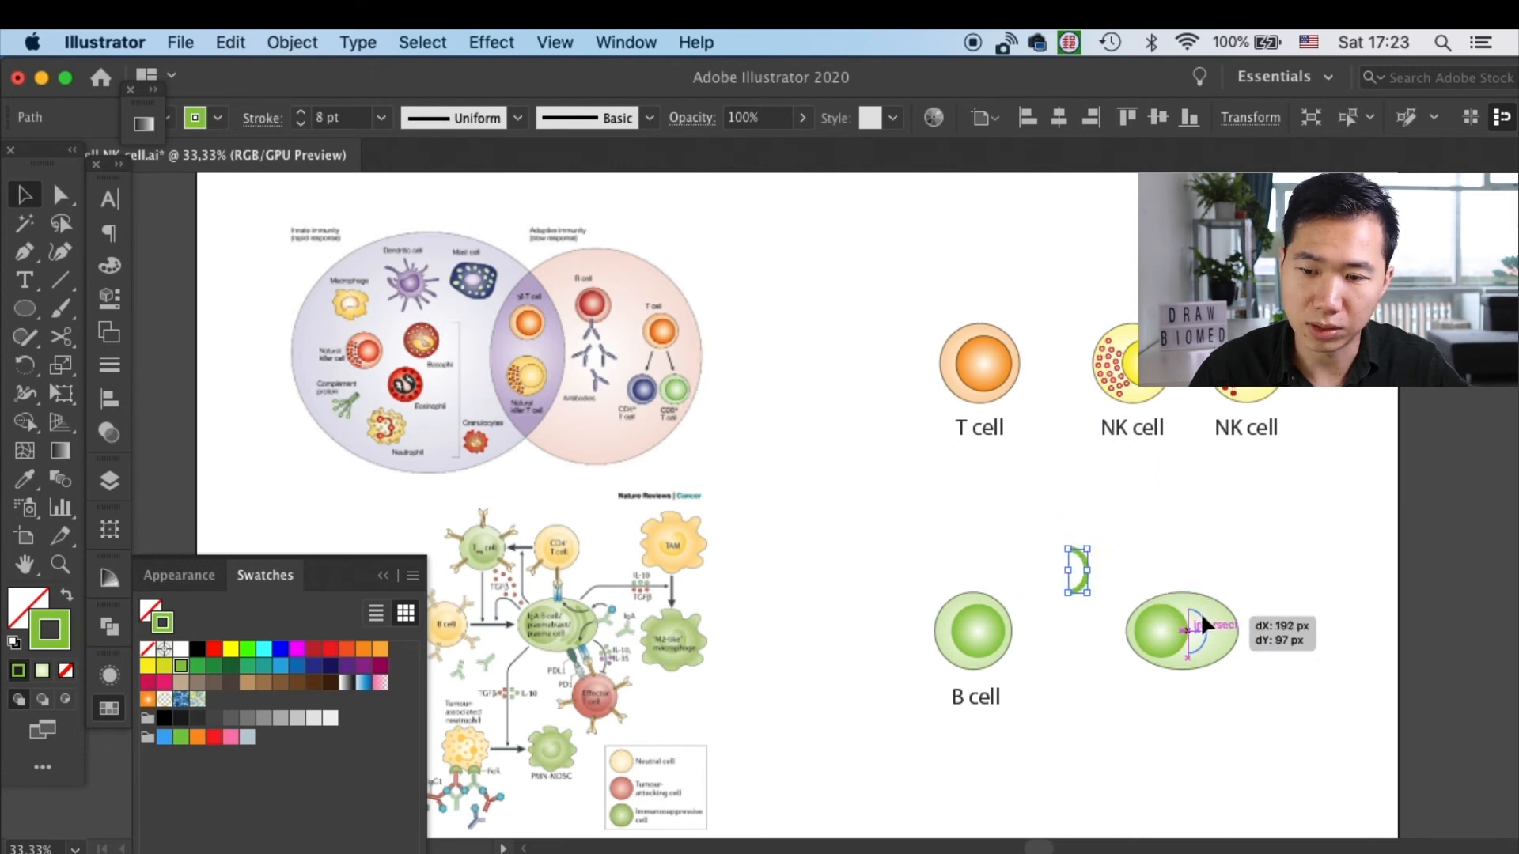